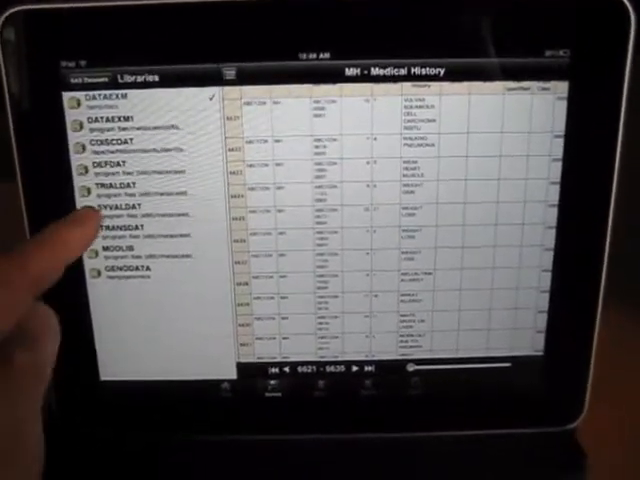
# - Open a library from the Libraries list to show datasets such as MH and SUPPMH
pyautogui.click(100, 207)
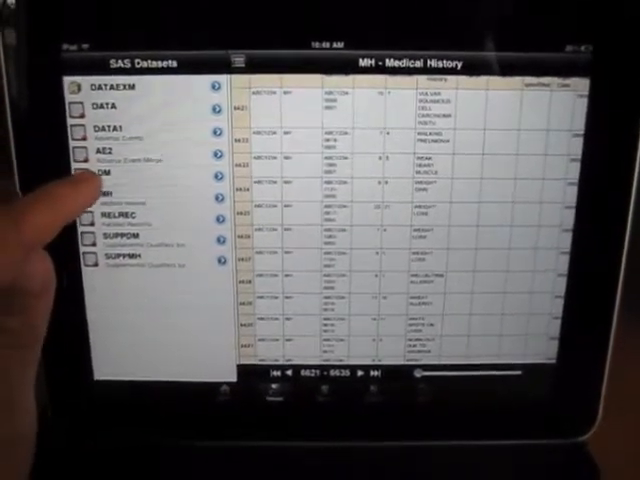
pyautogui.click(110, 175)
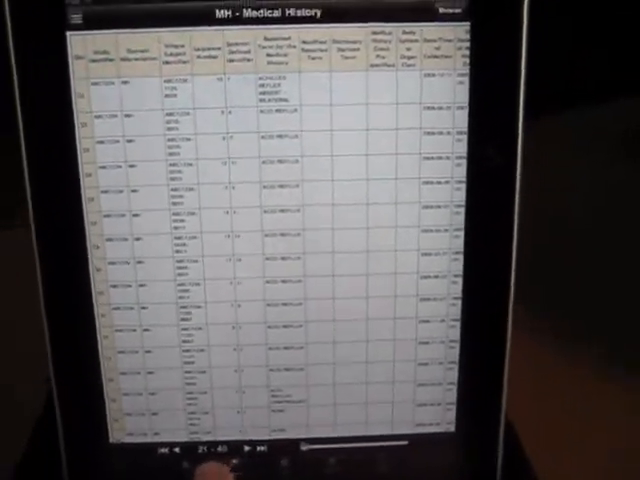
# - Open the Dataset Chunk list from the observation range and scroll down through it
pyautogui.click(205, 449)
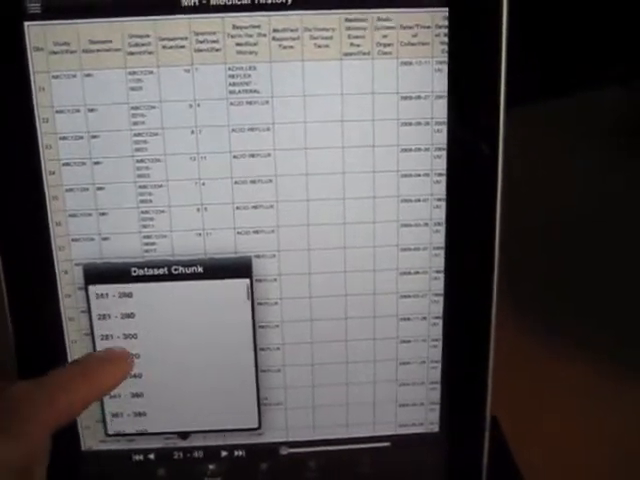
pyautogui.scroll(-3)
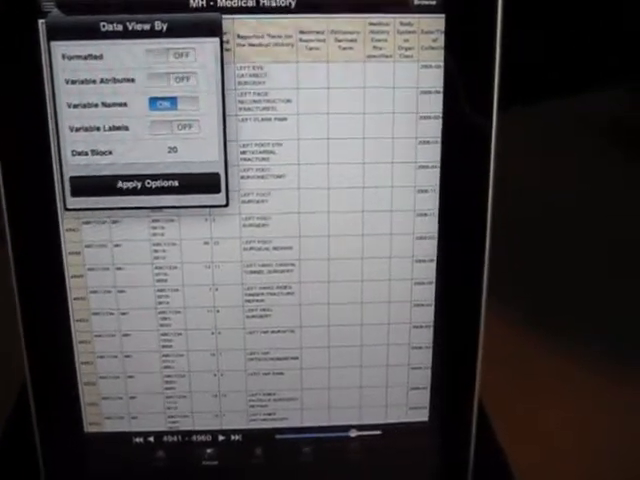
# - Apply the data view options with Variable Names on for records 4941–4960
pyautogui.click(142, 183)
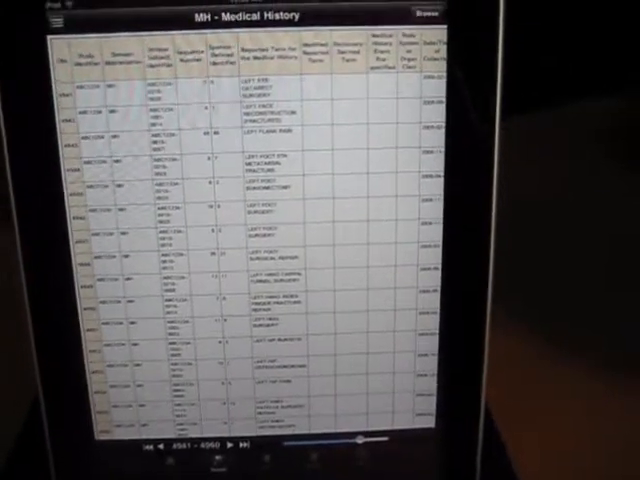